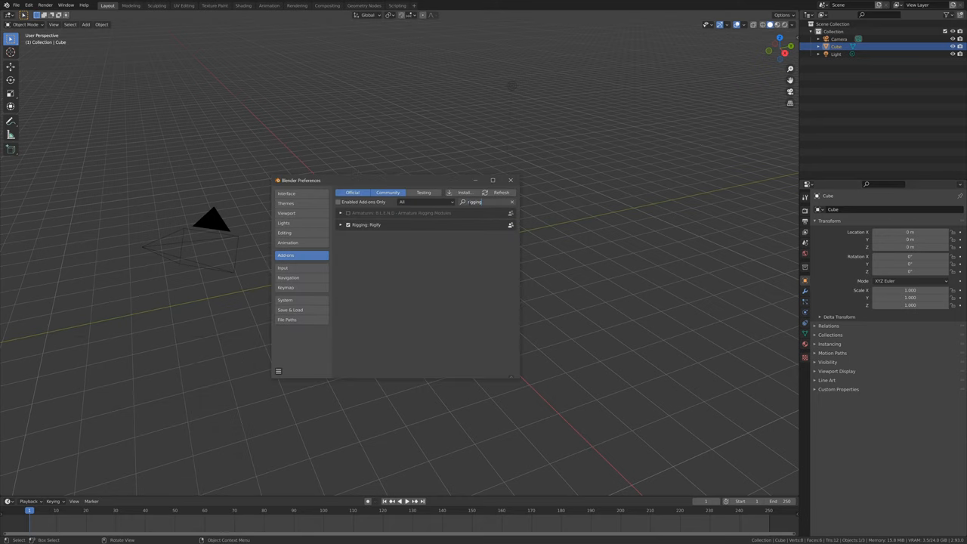
Enable the Armature Rigging Modules add-on and delete the default cube, camera and light
{"action": "left_click", "coordinate": [347, 224]}
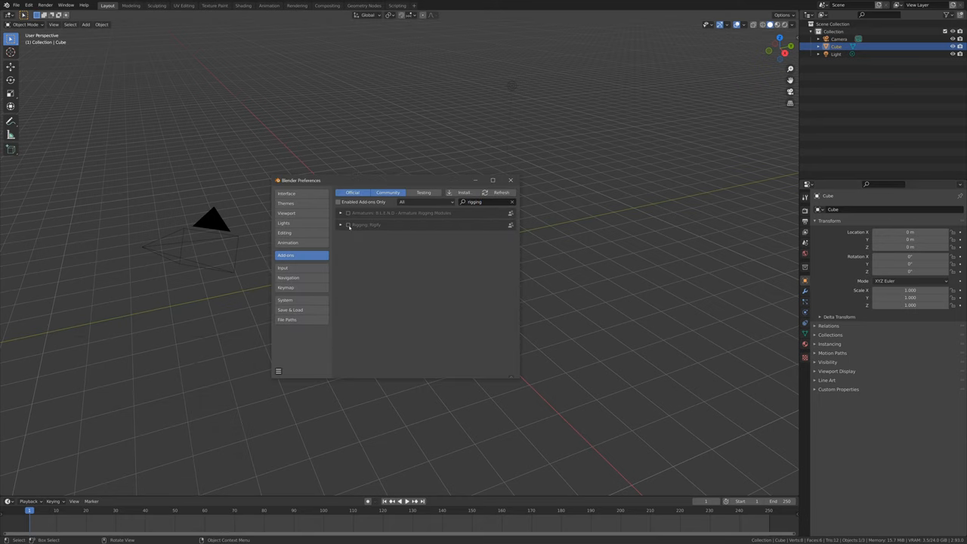
{"action": "left_click", "coordinate": [347, 213]}
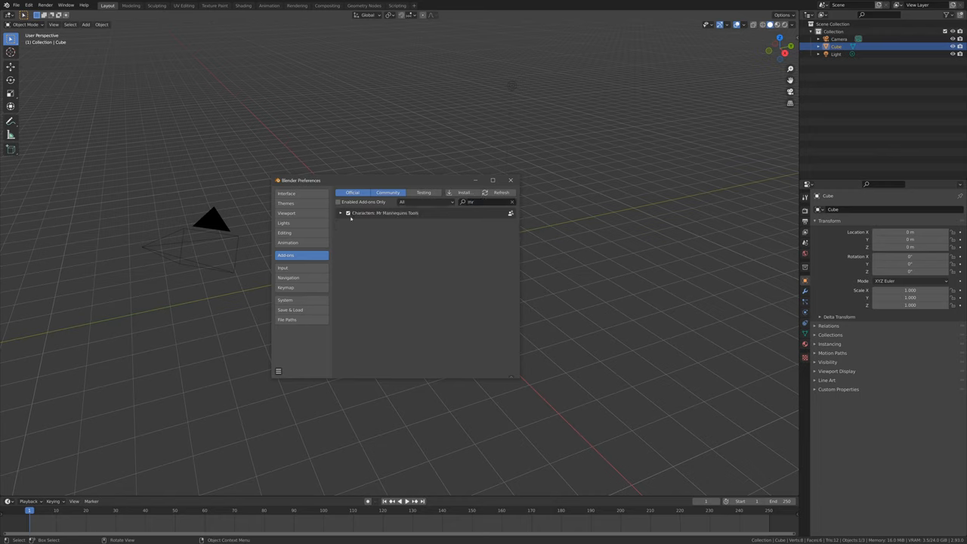
{"action": "left_click", "coordinate": [511, 180]}
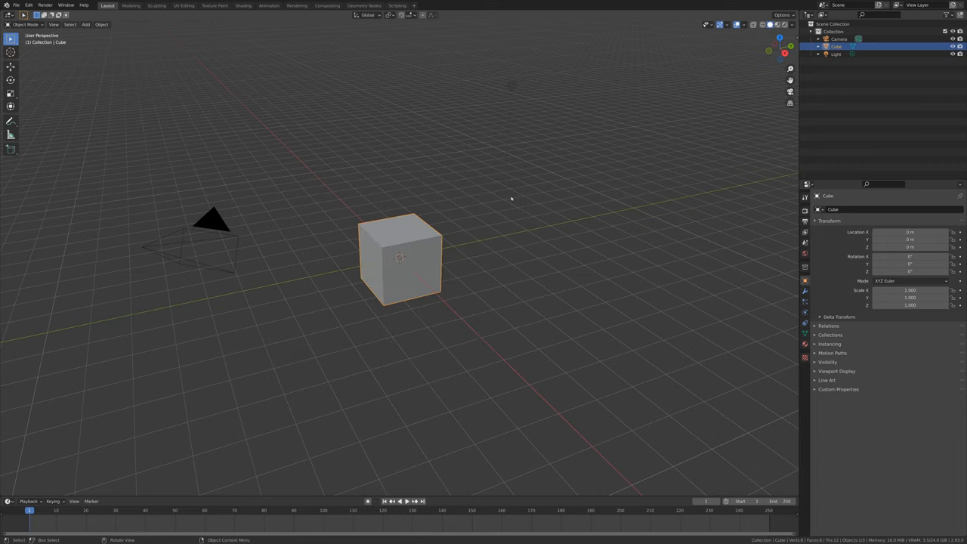
{"action": "key", "text": "x"}
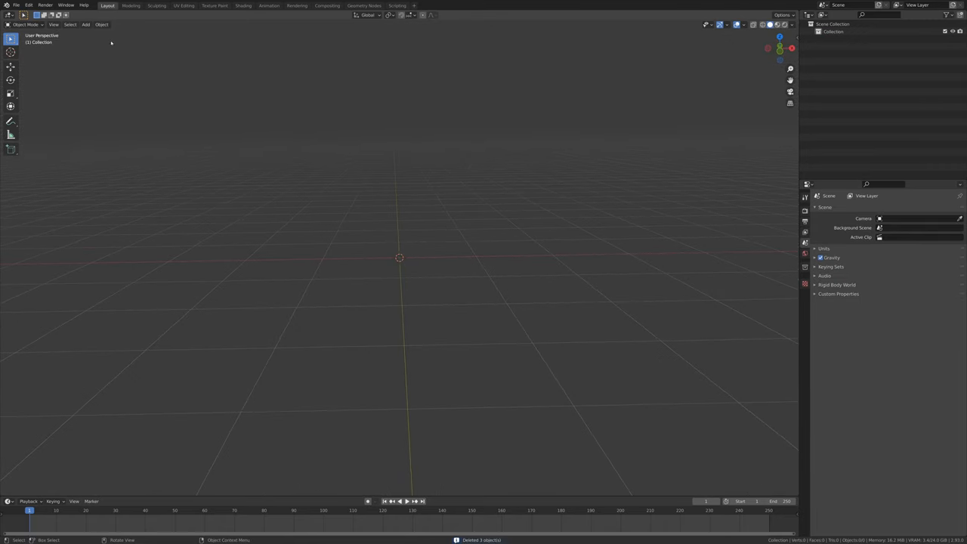
Load a Mr Mannequins character with its armature into the empty scene
{"action": "left_click", "coordinate": [84, 24]}
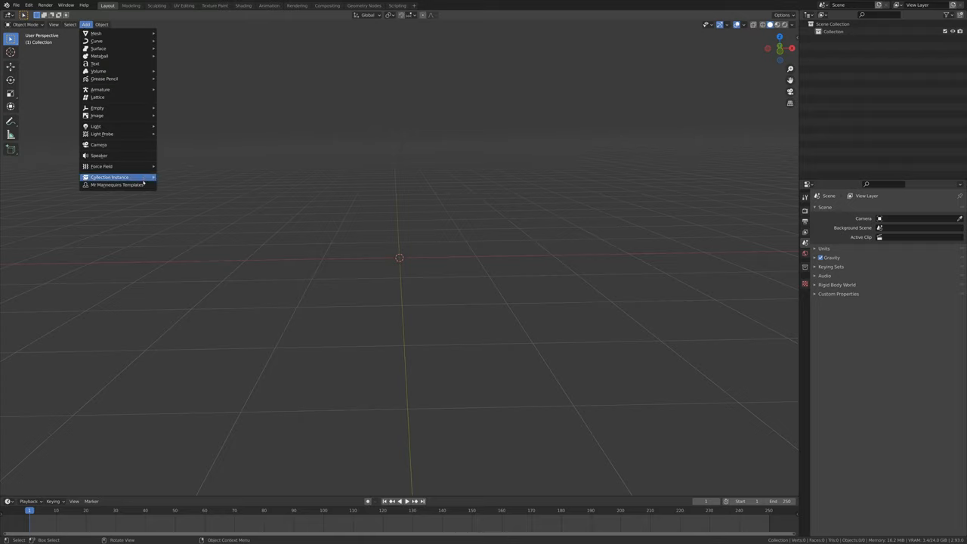
{"action": "left_click", "coordinate": [118, 184]}
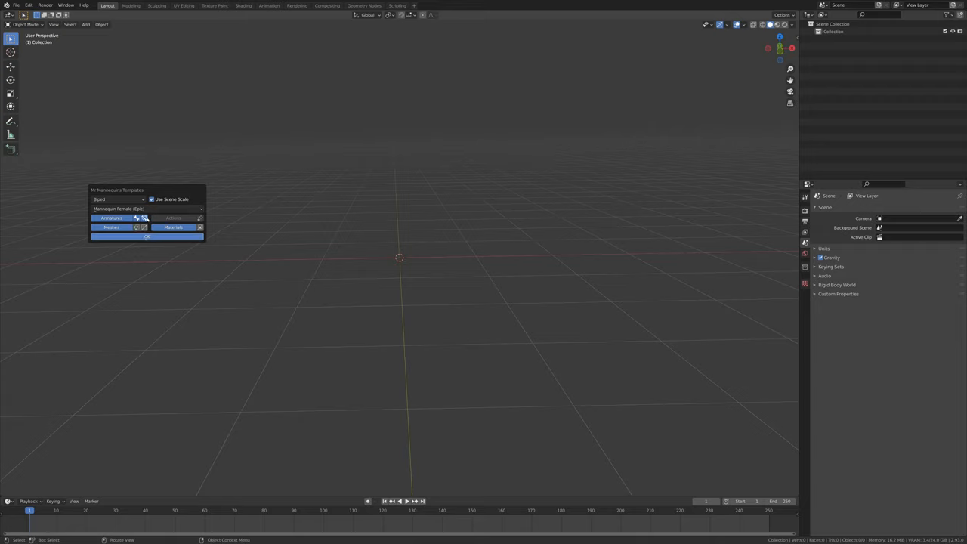
{"action": "mouse_move", "coordinate": [145, 217]}
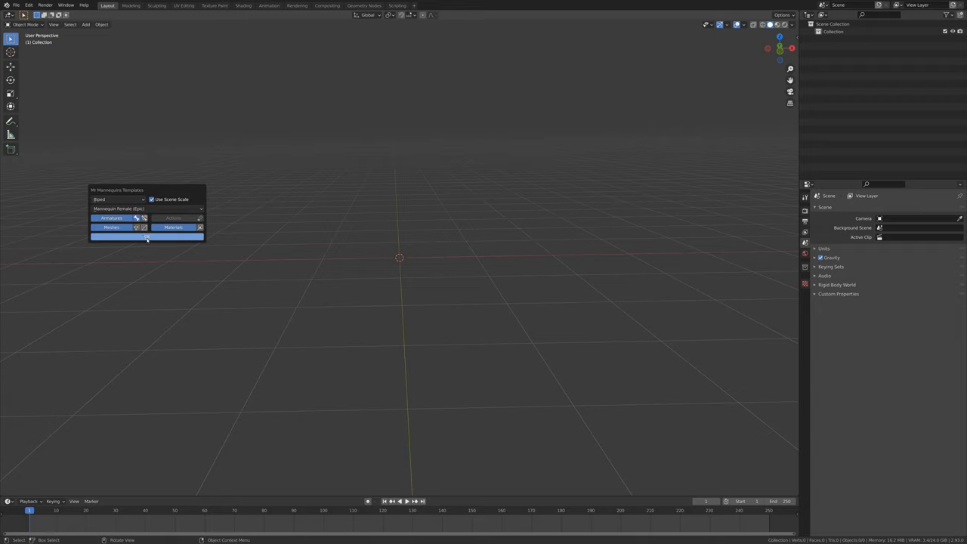
{"action": "left_click", "coordinate": [148, 236]}
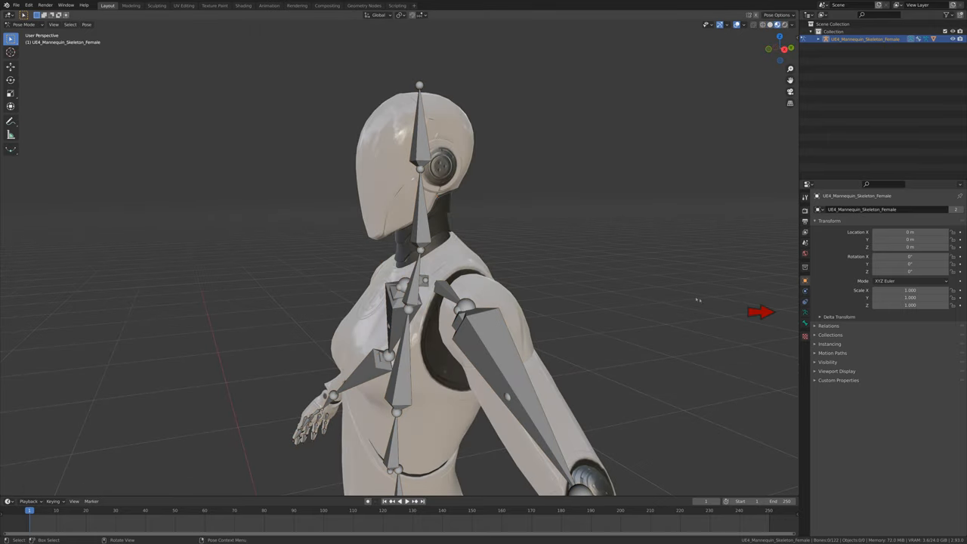
Add a Tracking (Chain) module to the armature with the head as its target
{"action": "left_click", "coordinate": [805, 242]}
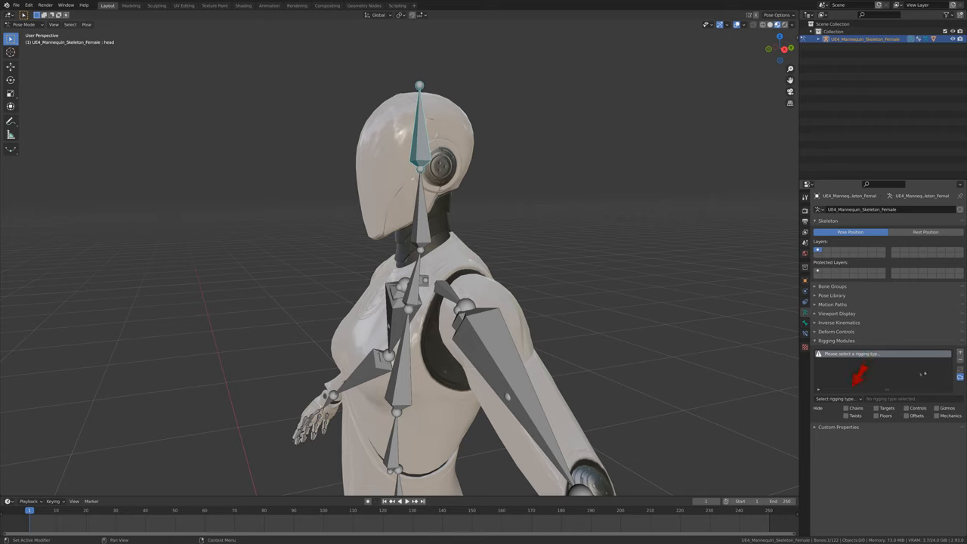
{"action": "left_click", "coordinate": [837, 399]}
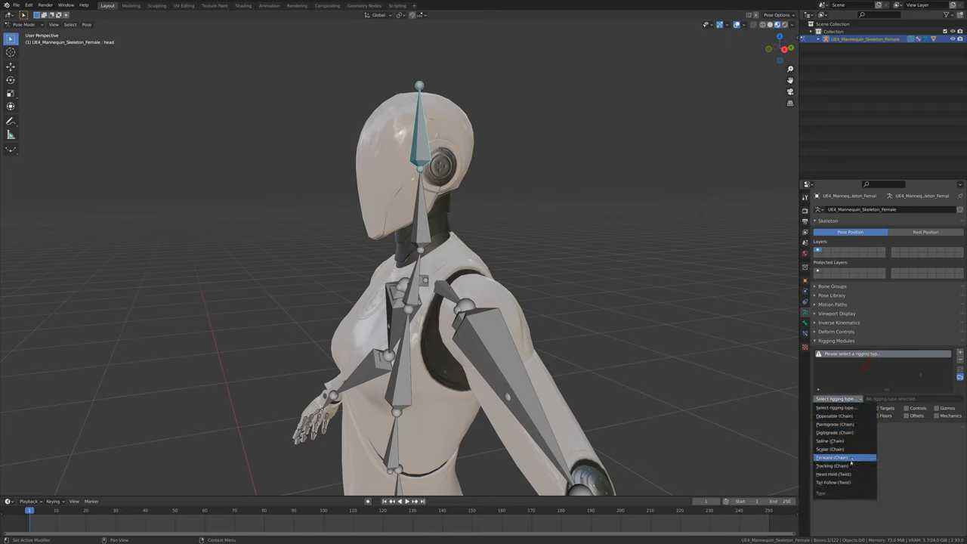
{"action": "left_click", "coordinate": [832, 466]}
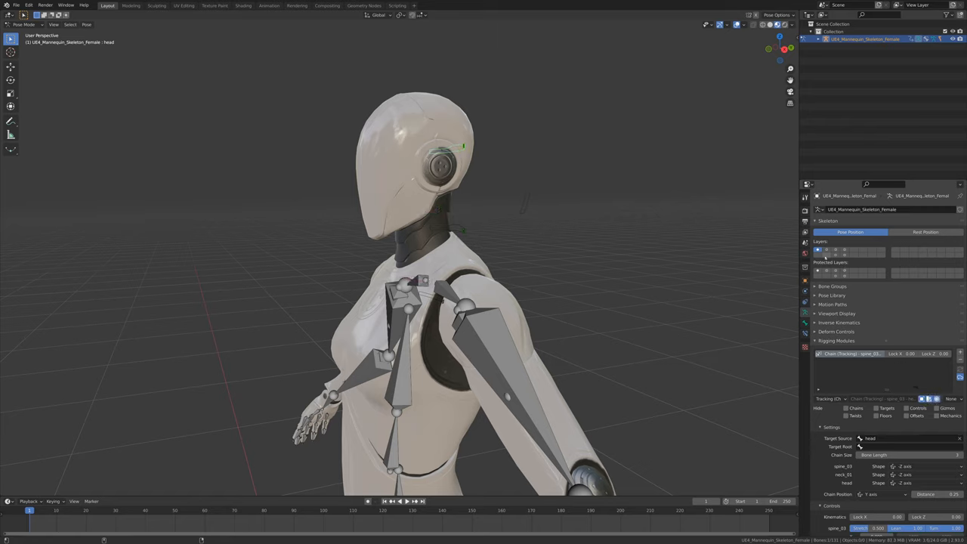
{"action": "left_click", "coordinate": [834, 251]}
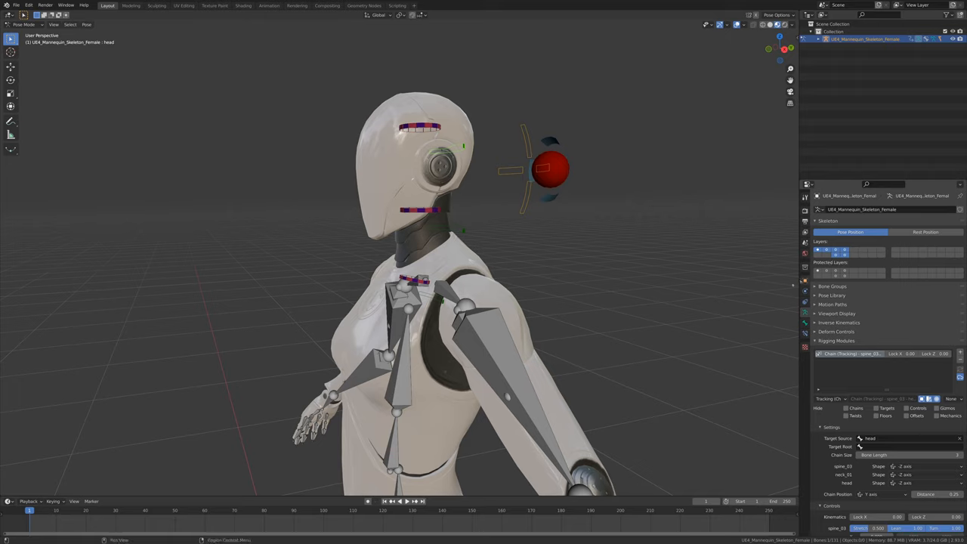
{"action": "left_click", "coordinate": [882, 493]}
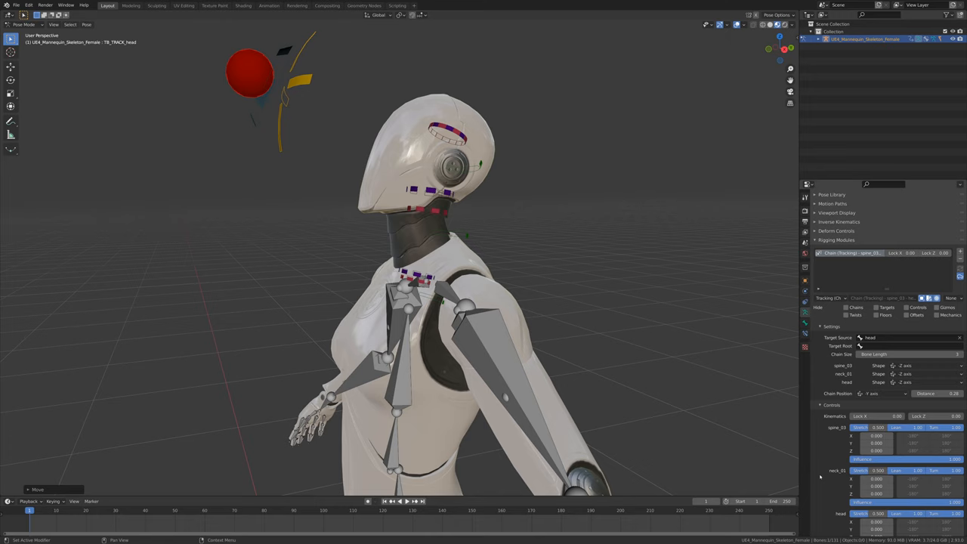
{"action": "scroll", "scroll_direction": "down", "scroll_amount": 3}
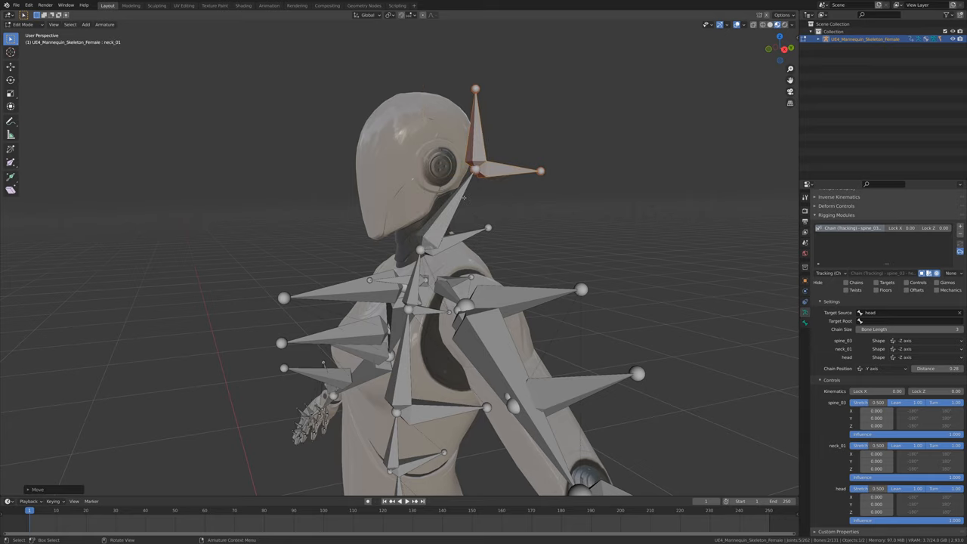
Switch the head tracking chain to coloured custom control shapes
{"action": "left_click", "coordinate": [24, 24]}
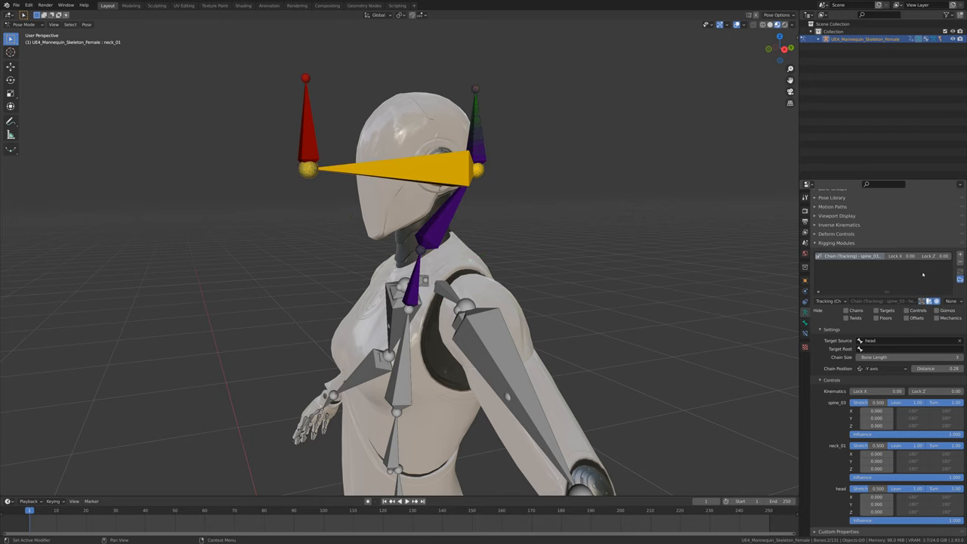
{"action": "mouse_move", "coordinate": [308, 146]}
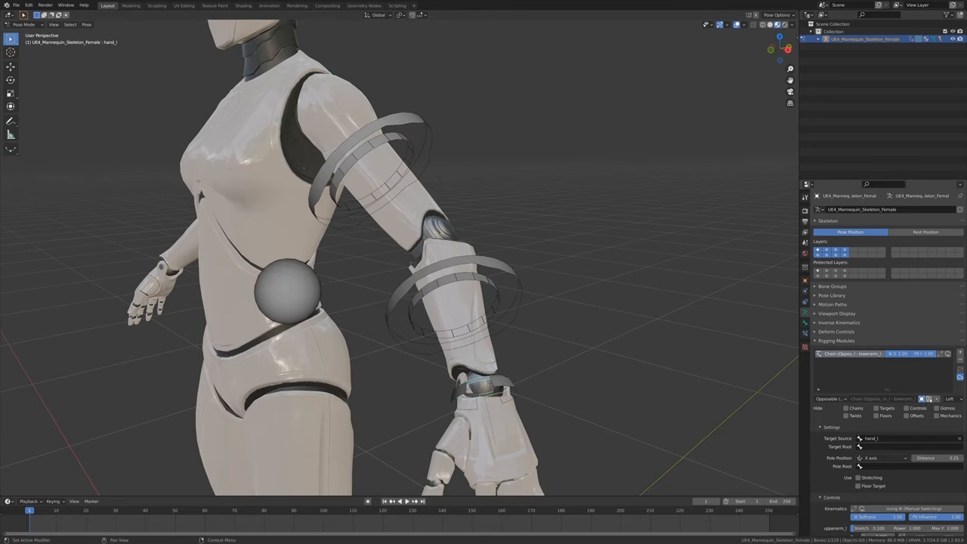
Add an Opposable IK chain to the arm and pull the hand target aside to bend the elbow
{"action": "left_click", "coordinate": [882, 458]}
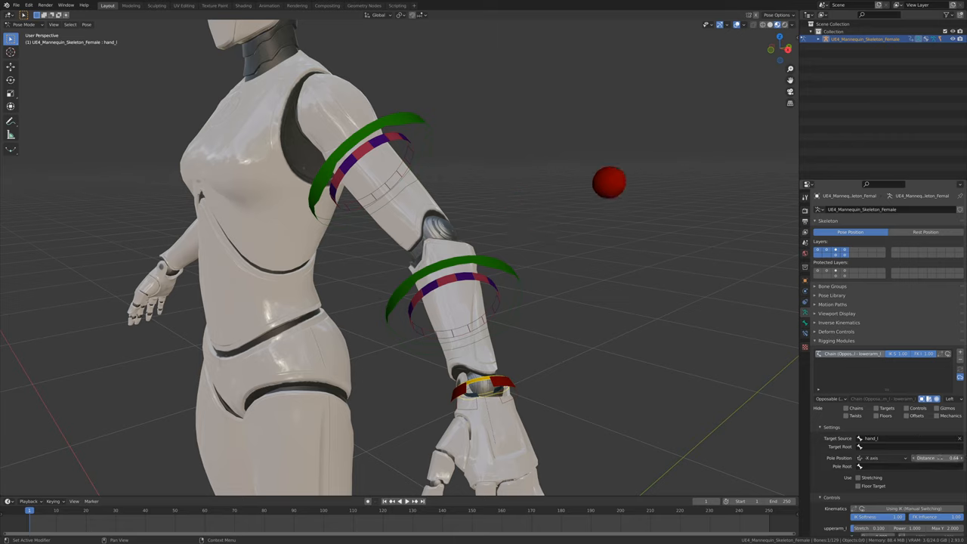
{"action": "left_click_drag", "start_coordinate": [611, 181], "coordinate": [521, 212]}
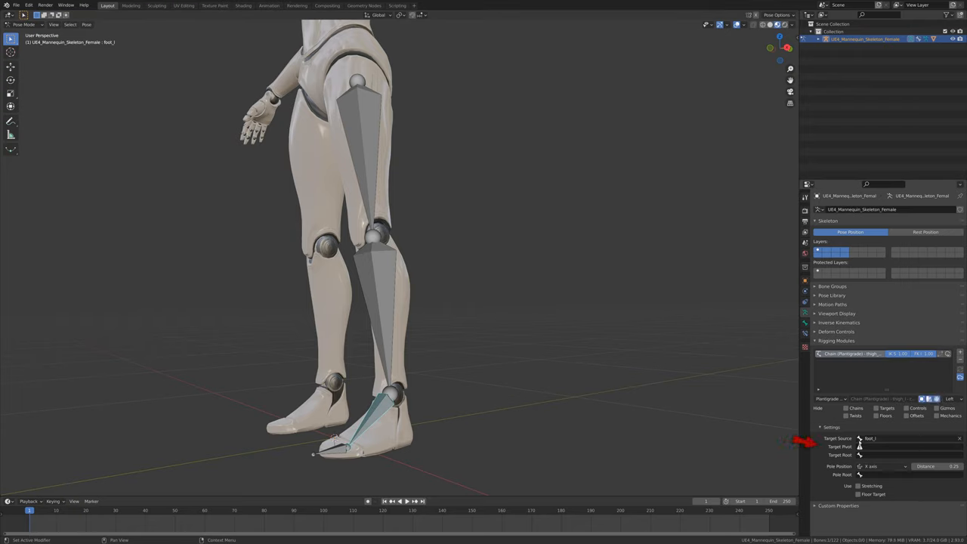
Add a Plantigrade IK chain to the leg driven from the foot bone
{"action": "left_click", "coordinate": [899, 446]}
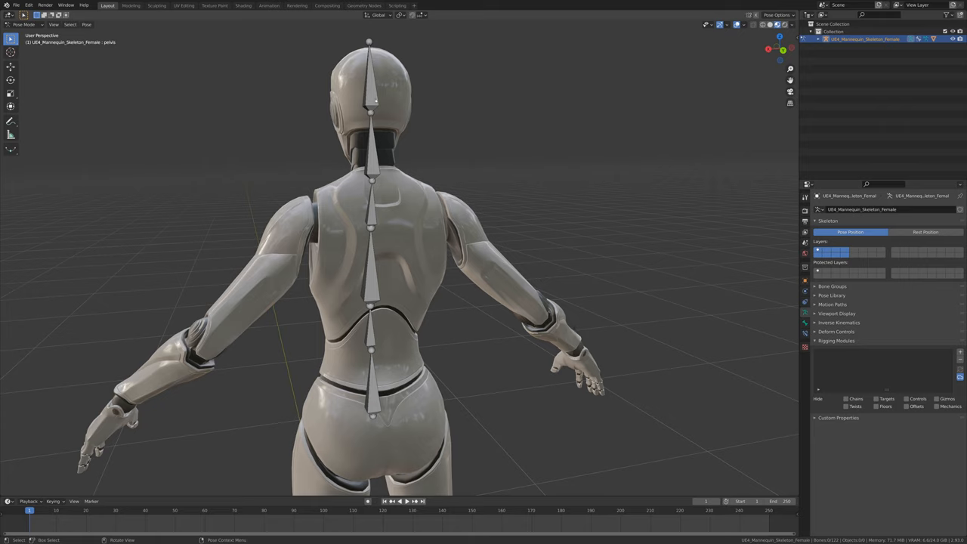
Add a Spline (Chain) module to the spine bones and rotate a curve control to test the torso bend
{"action": "left_click", "coordinate": [370, 83]}
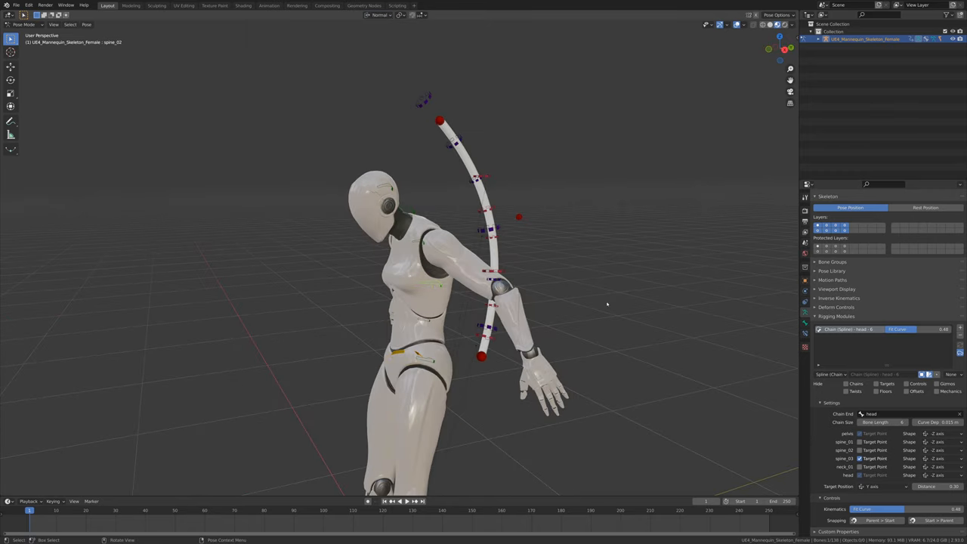
{"action": "key", "text": "r"}
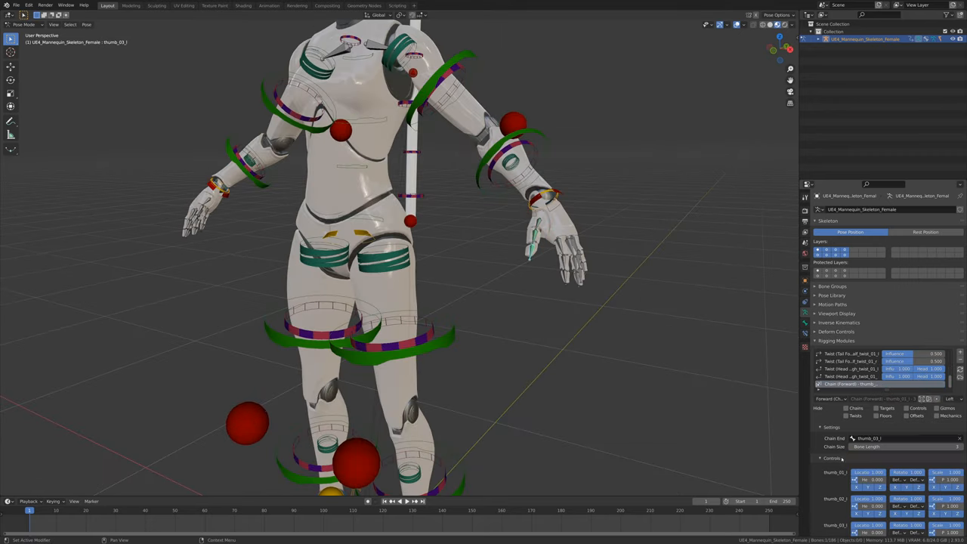
Bring up the rigging module type list to choose a finger chain for the thumb
{"action": "left_click", "coordinate": [834, 399]}
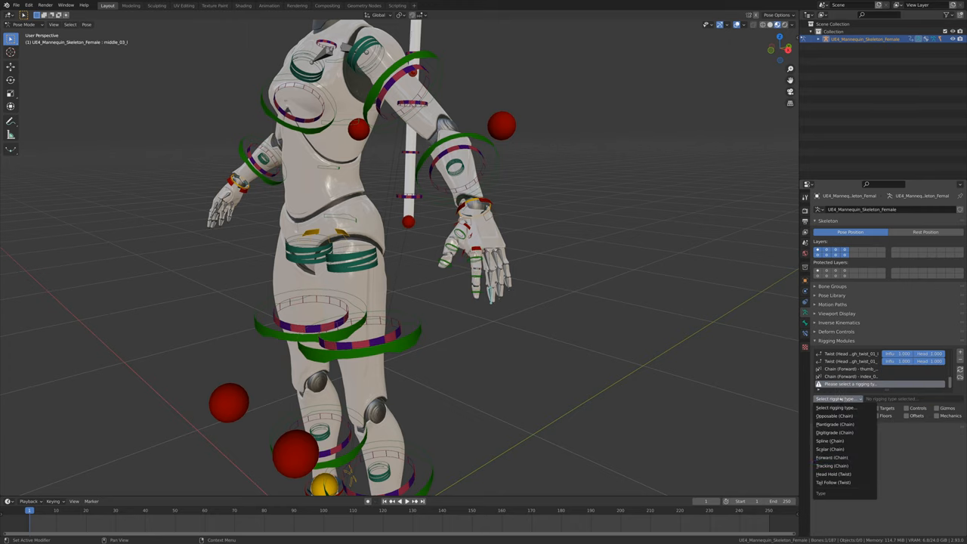